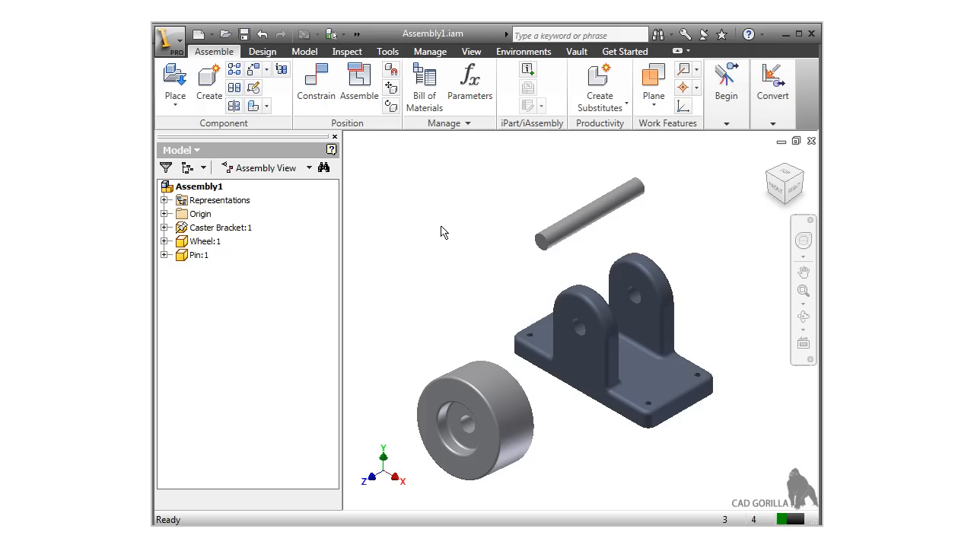
mouse_move(417, 201)
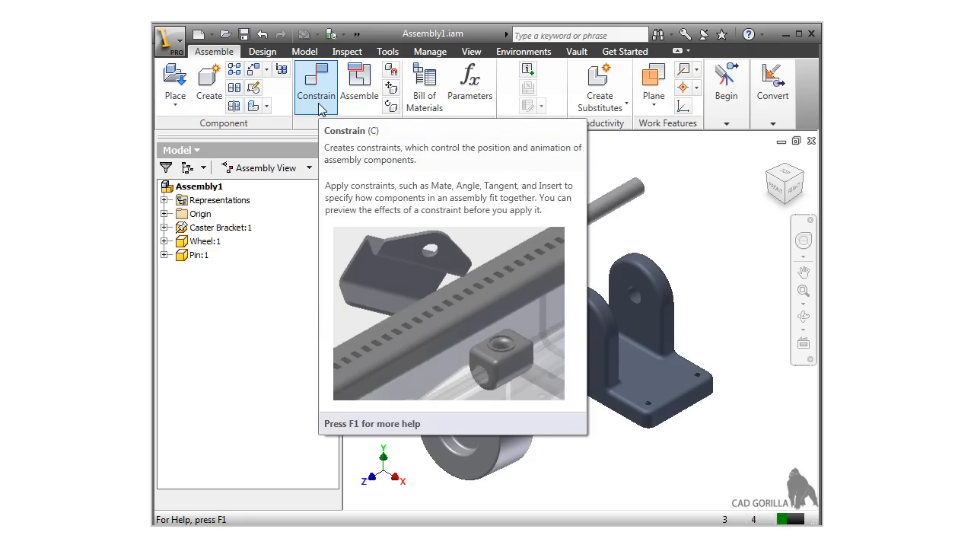
Start Constrain on the Assemble ribbon and move the Place Constraint dialog aside
click(317, 84)
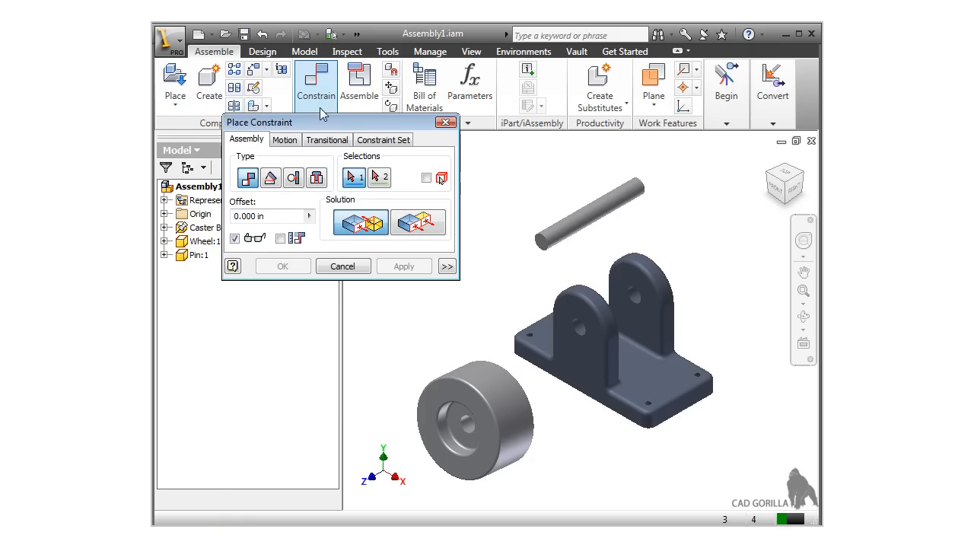
drag(259, 122, 307, 142)
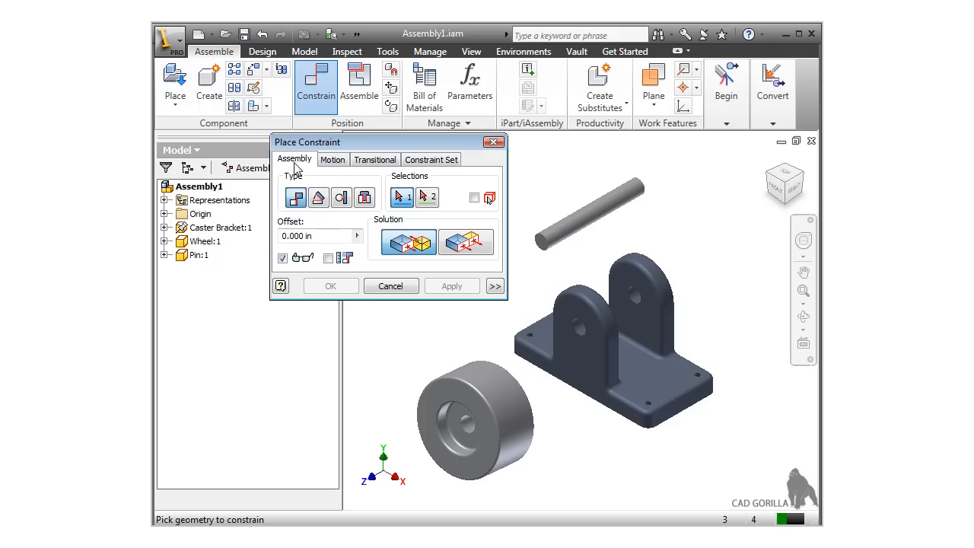
mouse_move(431, 160)
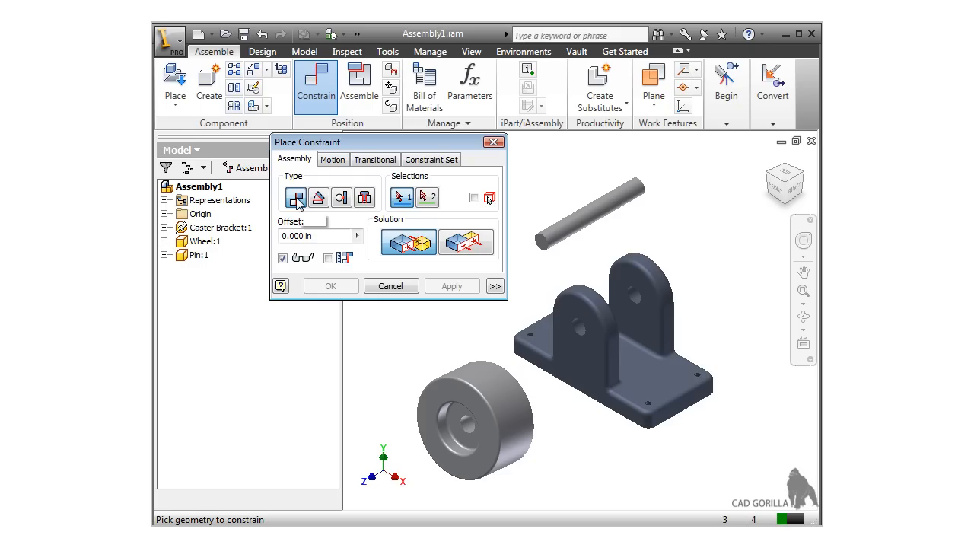
mouse_move(318, 198)
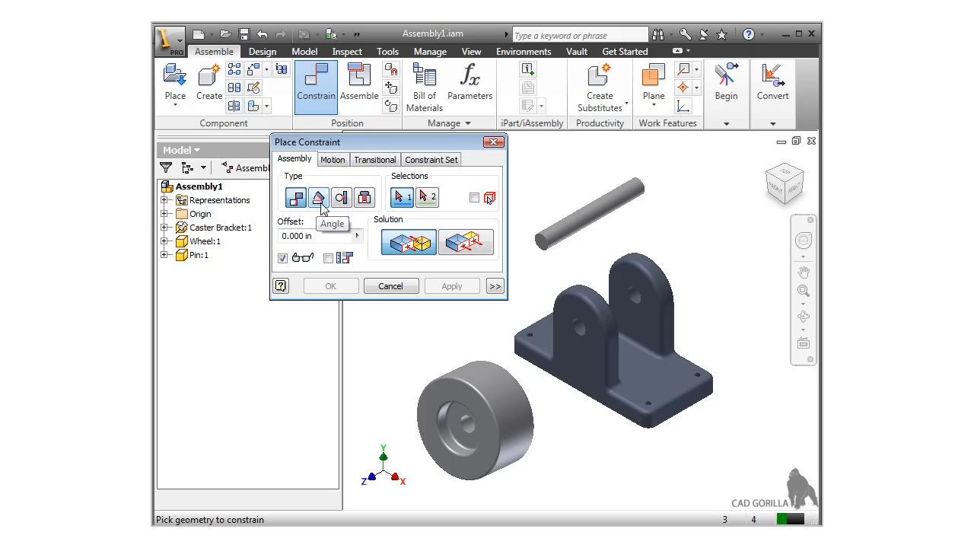
mouse_move(341, 198)
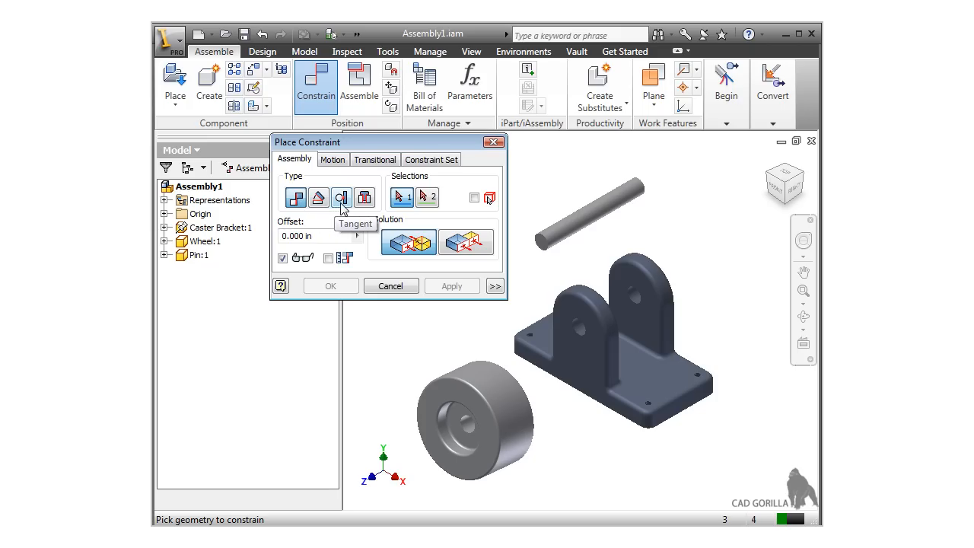
mouse_move(365, 198)
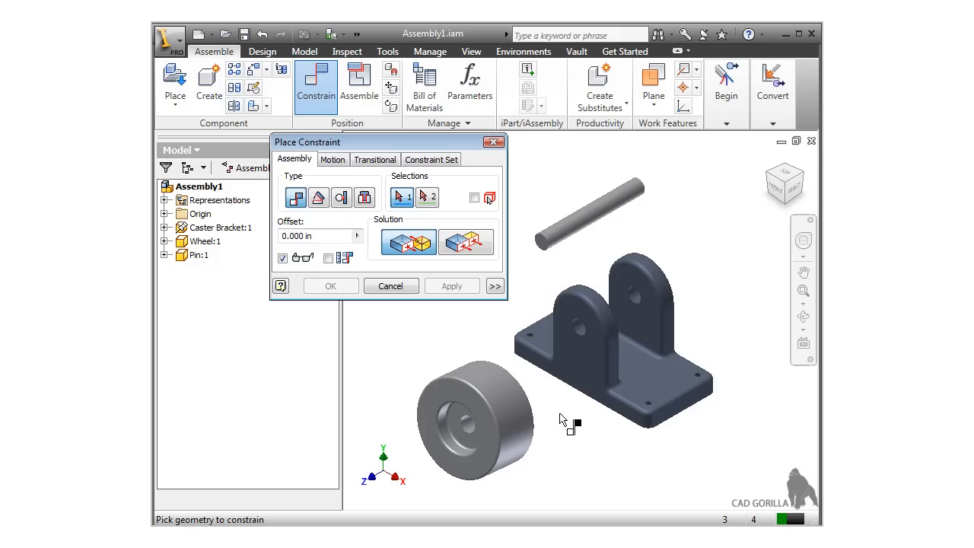
mouse_move(467, 424)
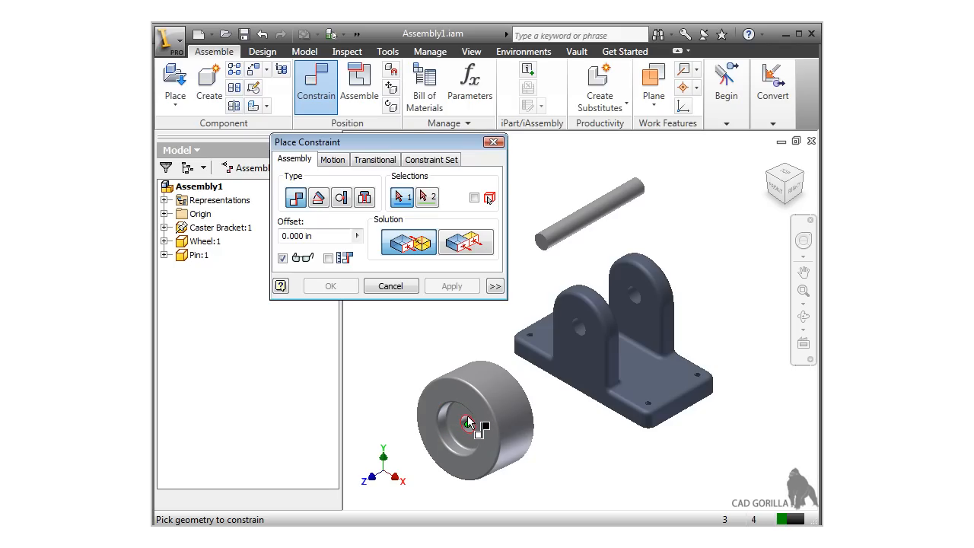
mouse_move(474, 443)
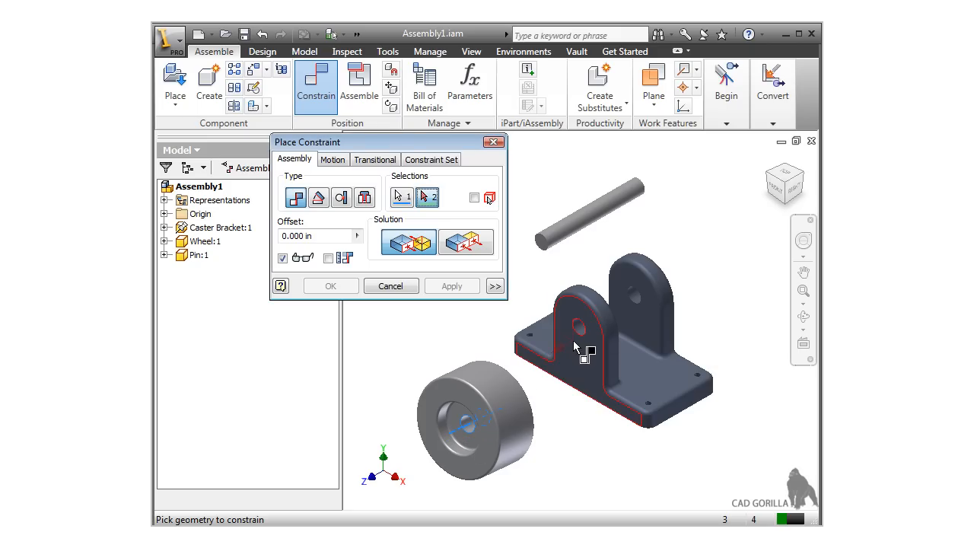
Apply a Mate between the wheel bore axis and the bracket hole axis
click(581, 335)
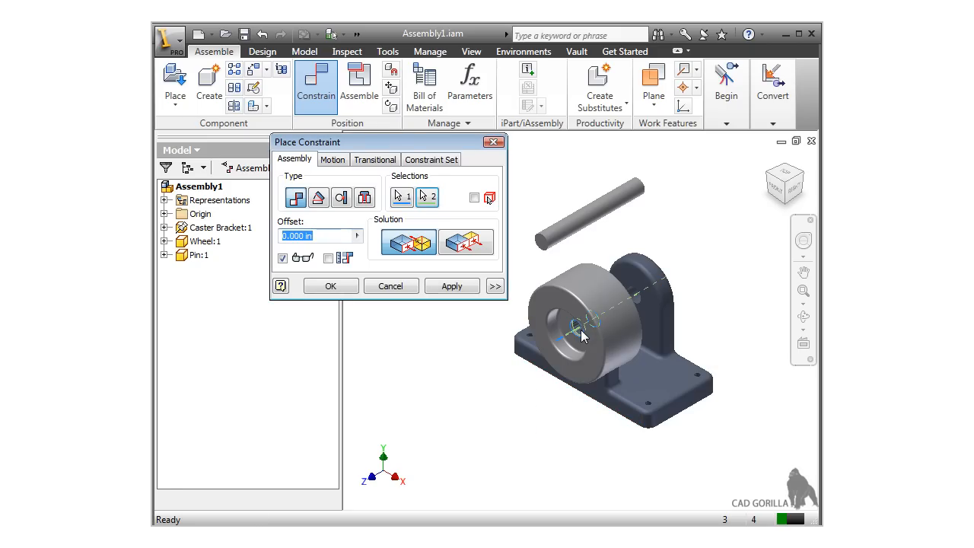
mouse_move(494, 341)
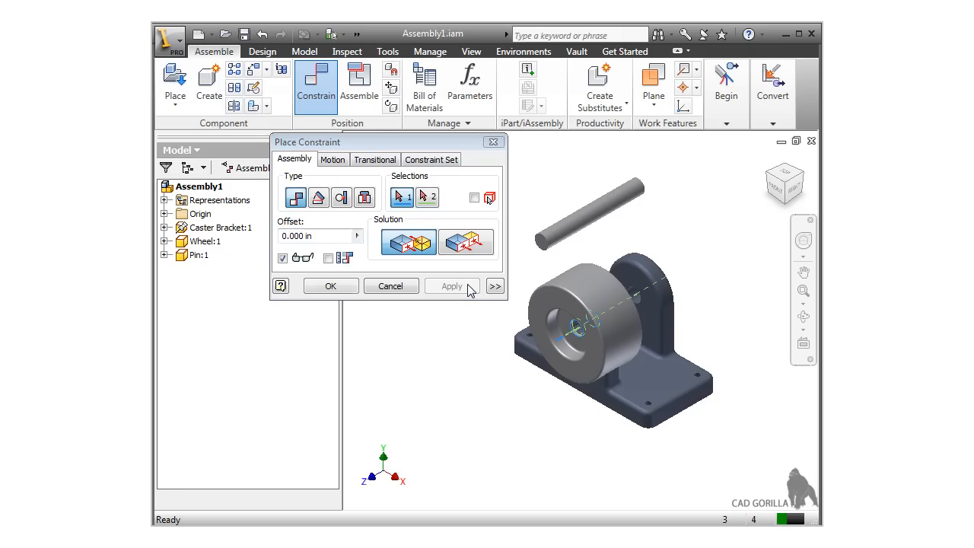
click(450, 286)
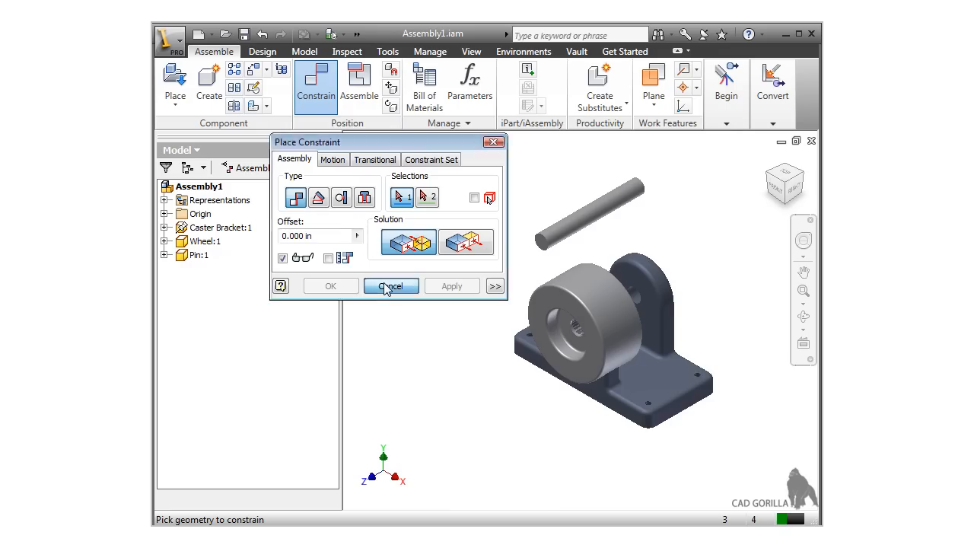
Cancel the dialog and drag the wheel along its mated axis until it rests outside beside the bracket
click(390, 286)
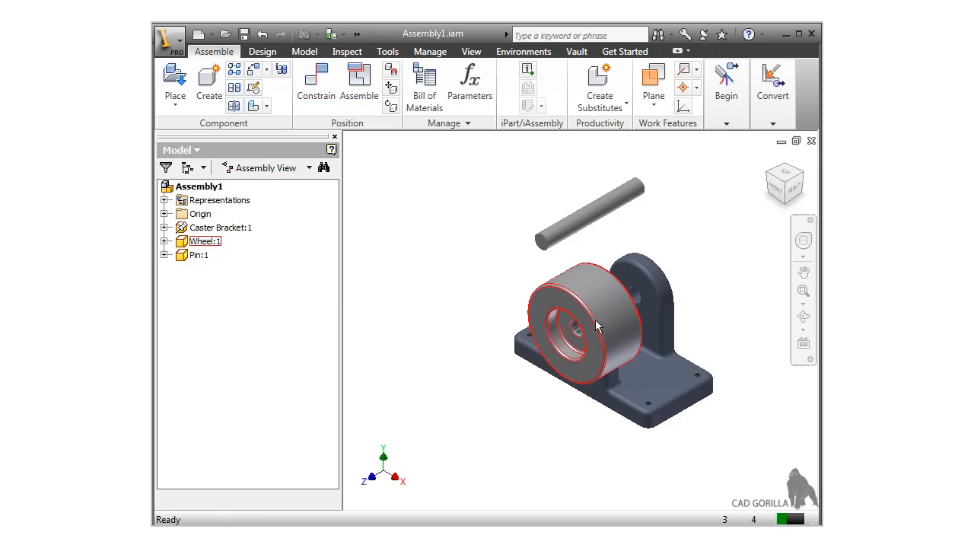
drag(578, 327, 393, 438)
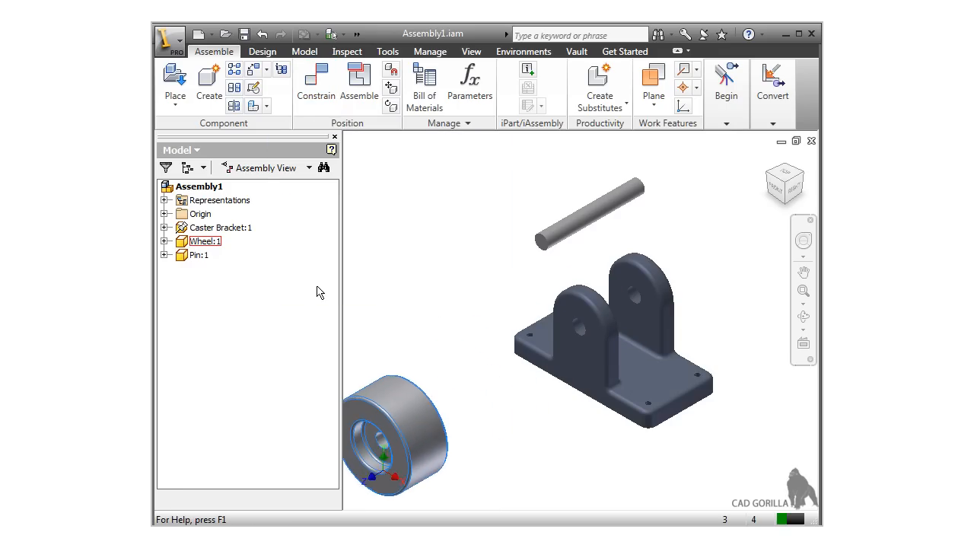
drag(396, 434, 639, 297)
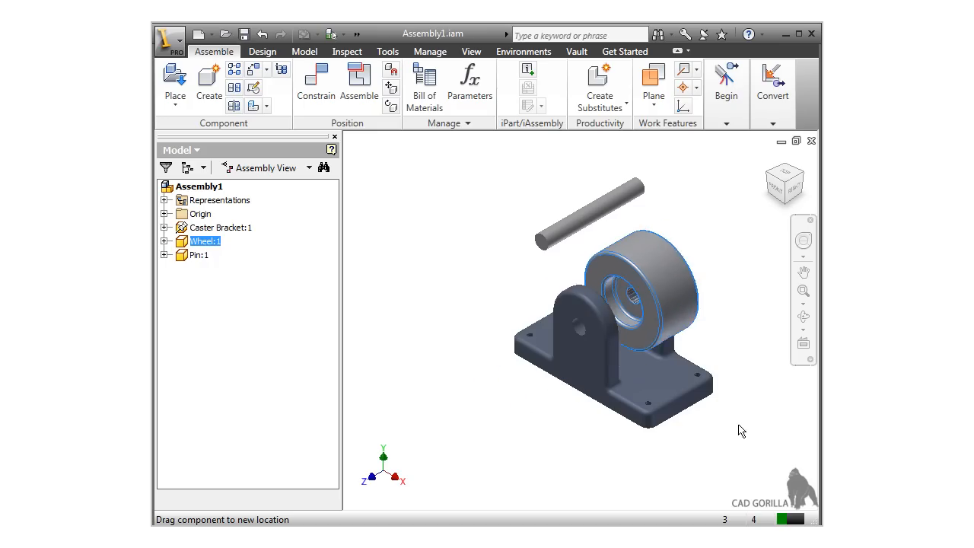
drag(639, 304, 472, 383)
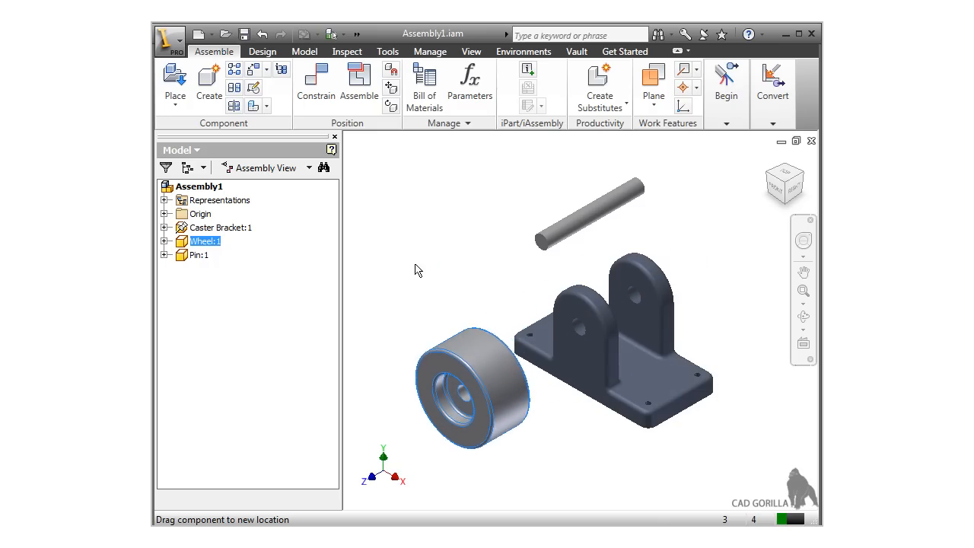
drag(472, 383, 505, 365)
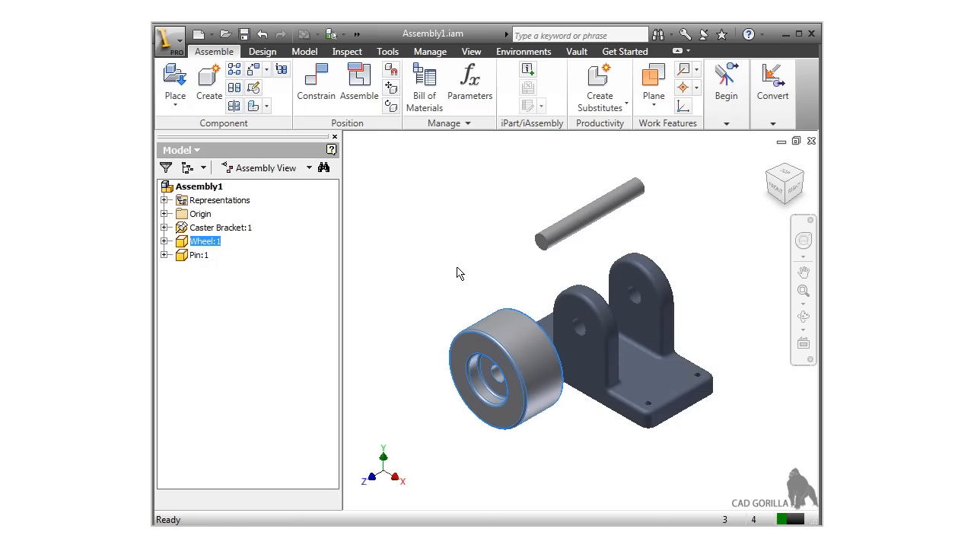
click(453, 267)
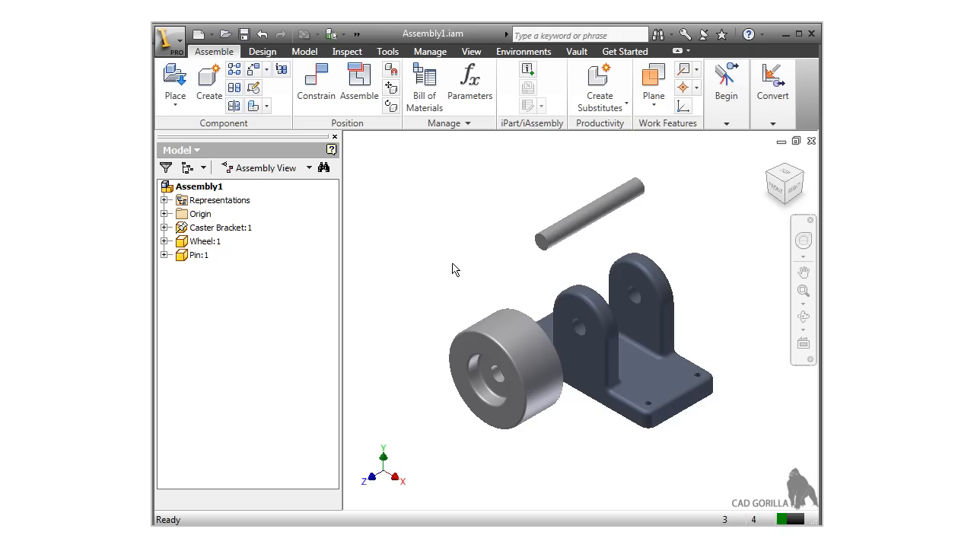
mouse_move(333, 122)
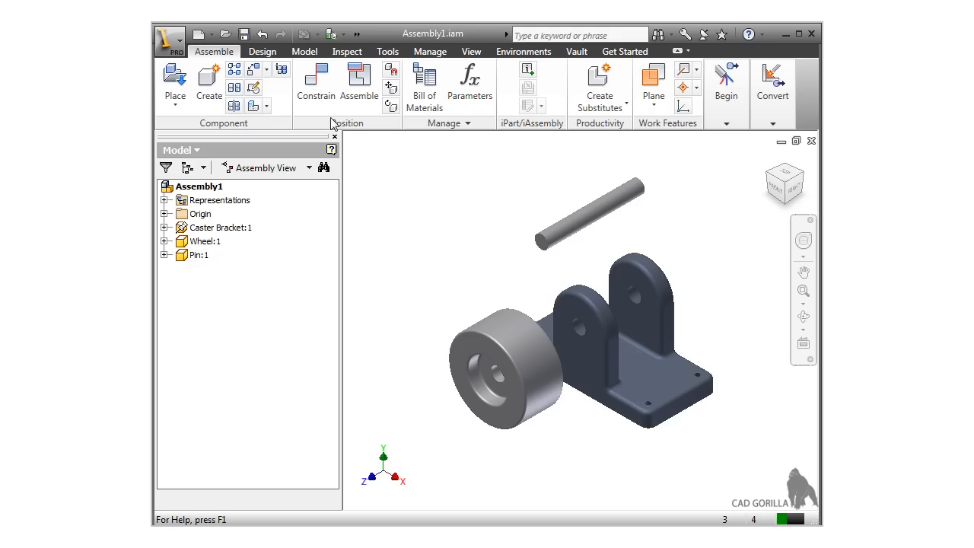
Reopen the Place Constraint dialog for a new wheel-to-bracket mate
click(315, 84)
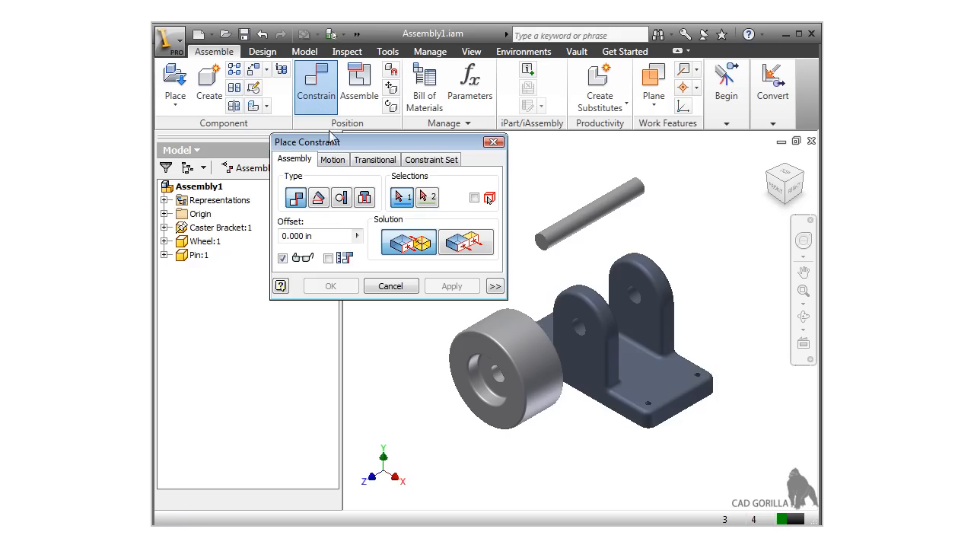
mouse_move(403, 353)
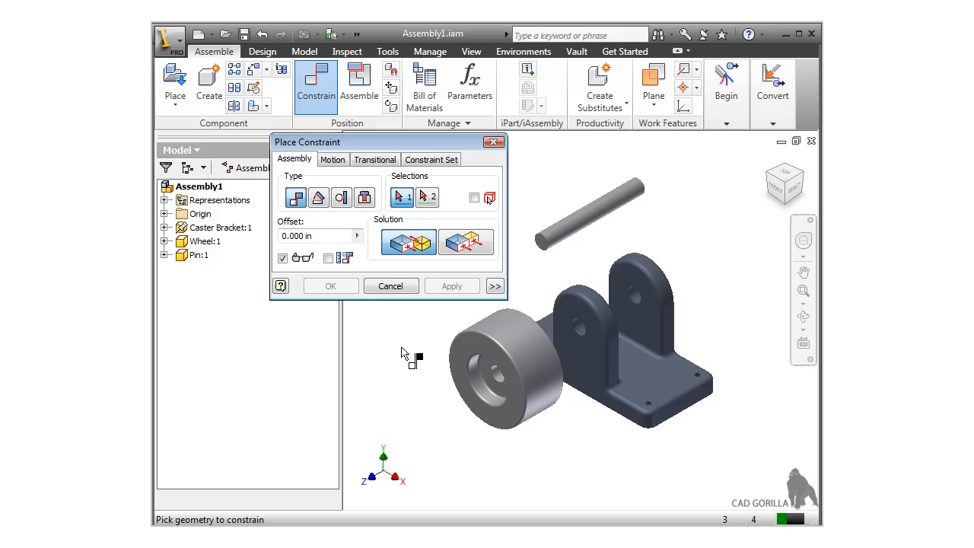
mouse_move(447, 356)
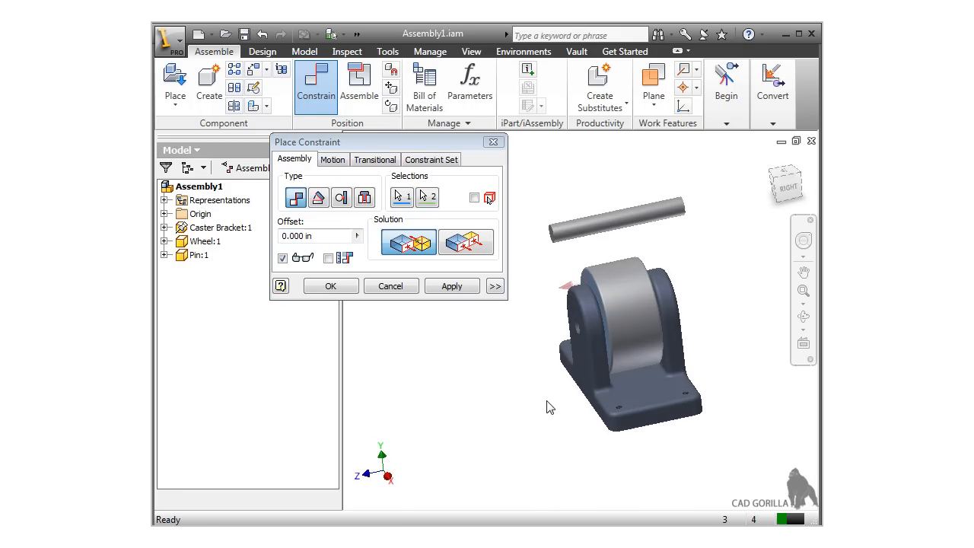
mouse_move(627, 356)
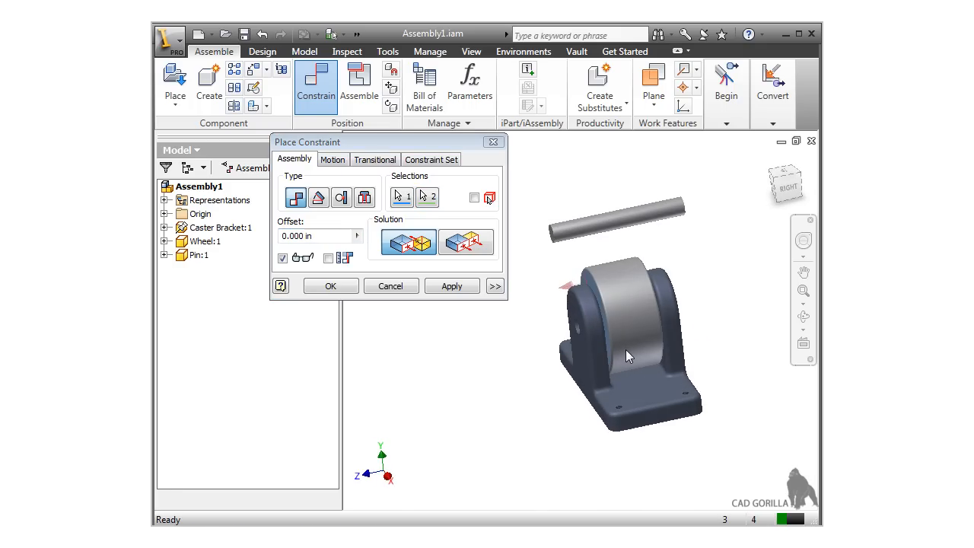
View the assembly straight on and try offset values such as .025 for the wheel-to-bracket mate
click(785, 184)
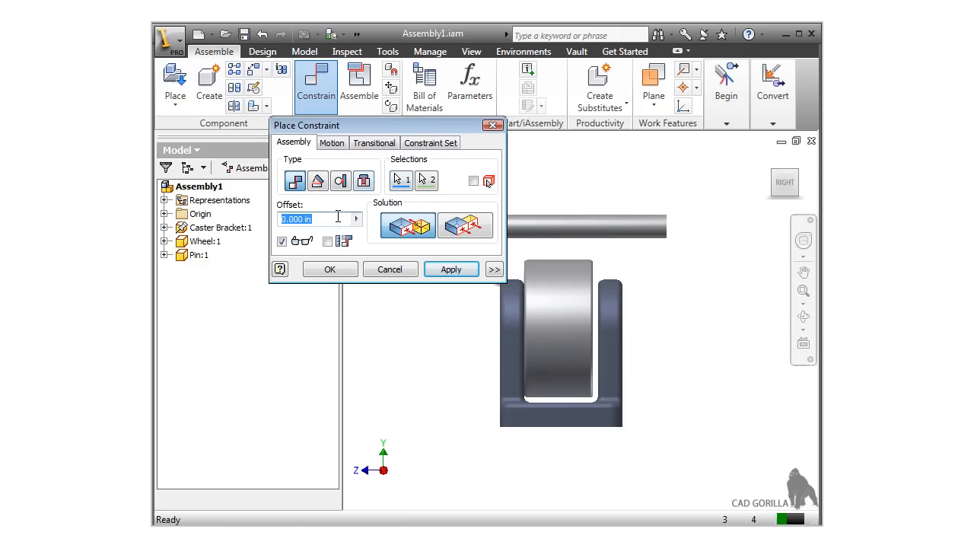
mouse_move(406, 226)
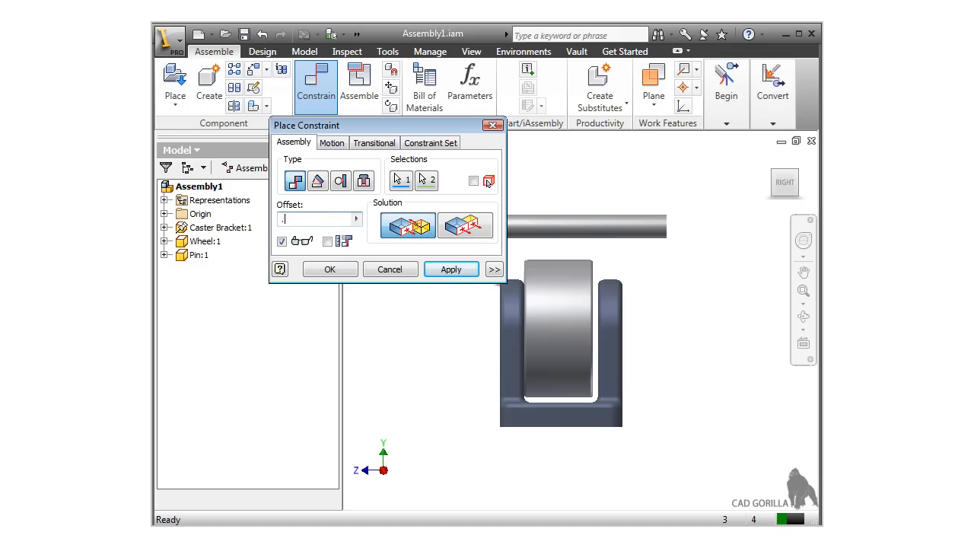
text(.025)
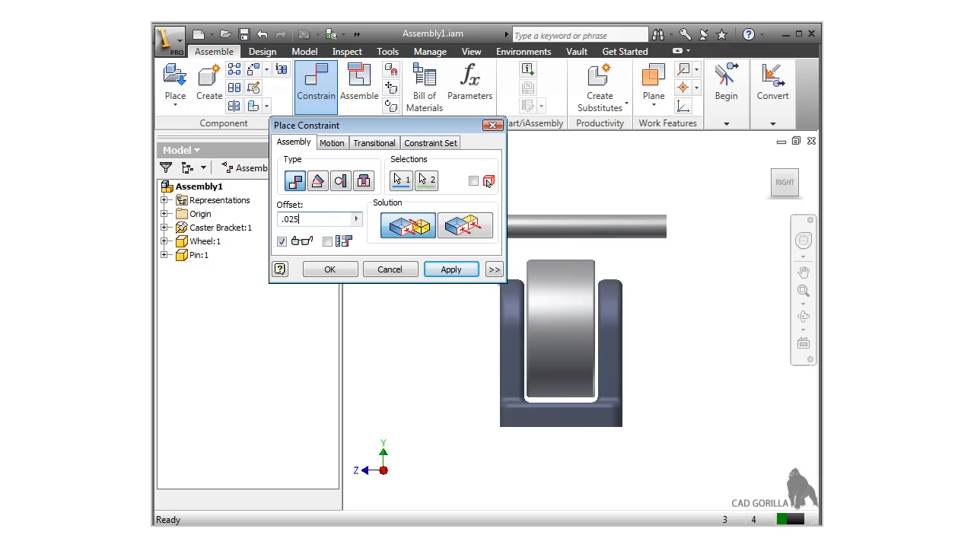
triple_click(318, 219)
text(-1)
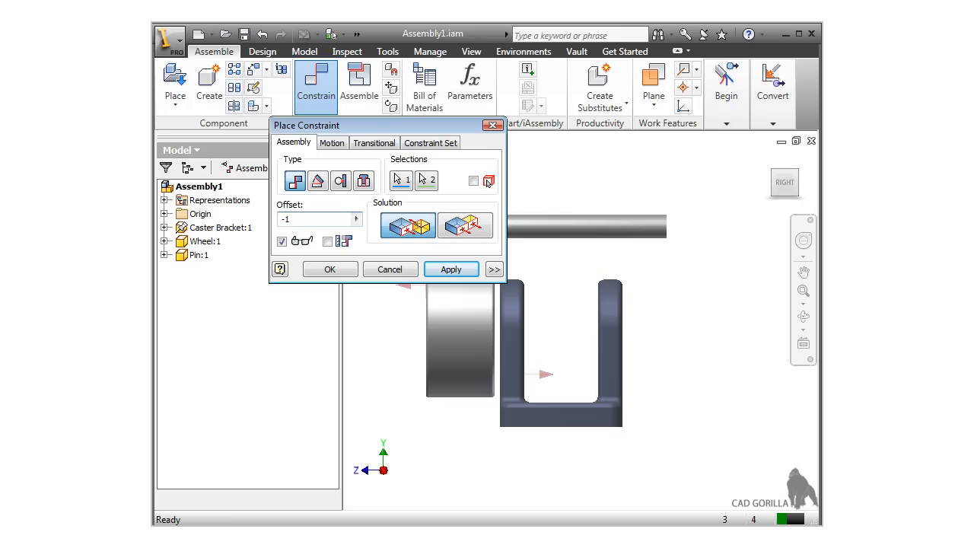
click(317, 219)
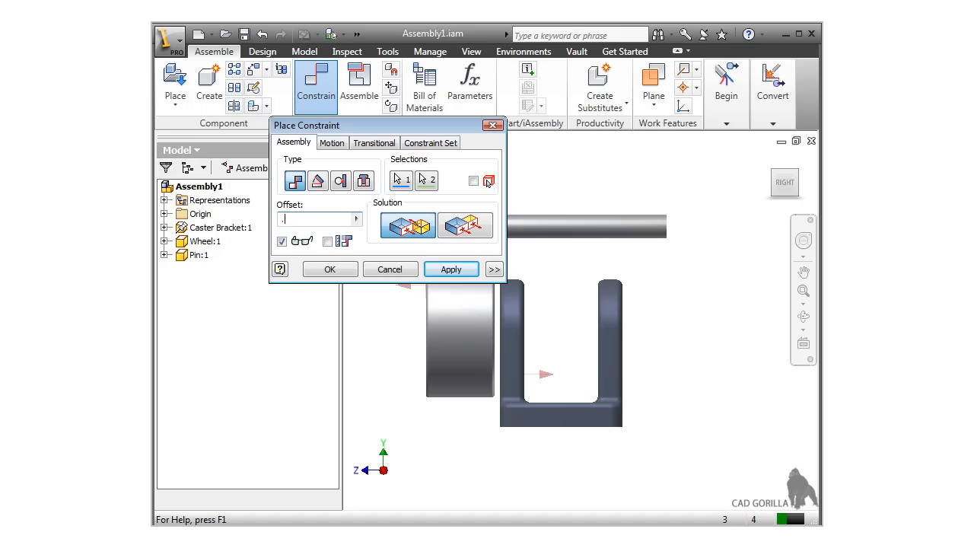
text(.025)
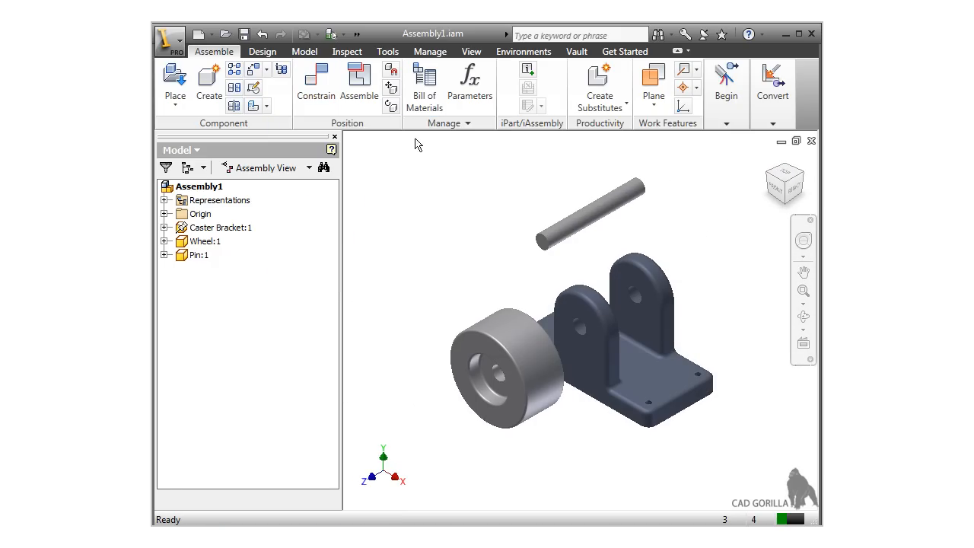
Apply a Mate between the wheel and bracket mid work planes, viewed from the Right, centring the wheel
click(315, 85)
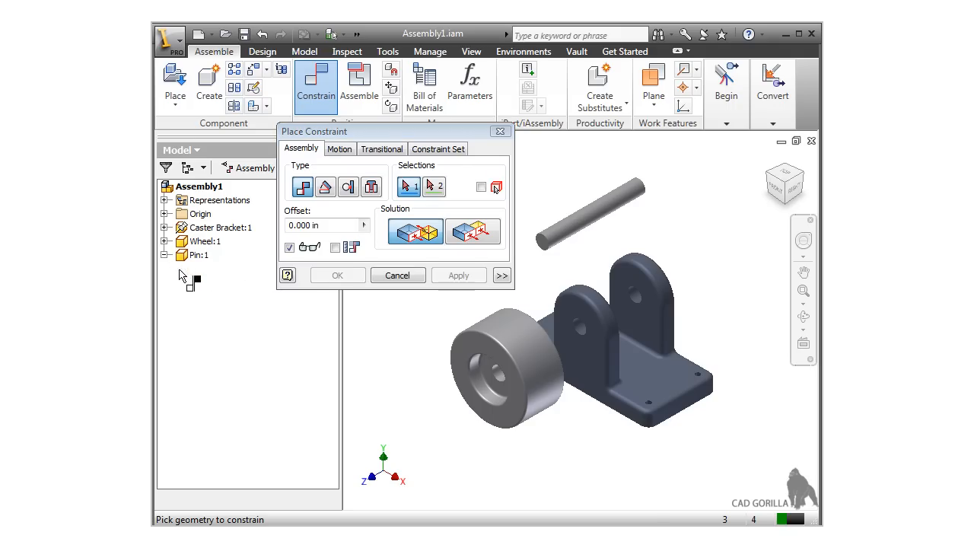
click(166, 240)
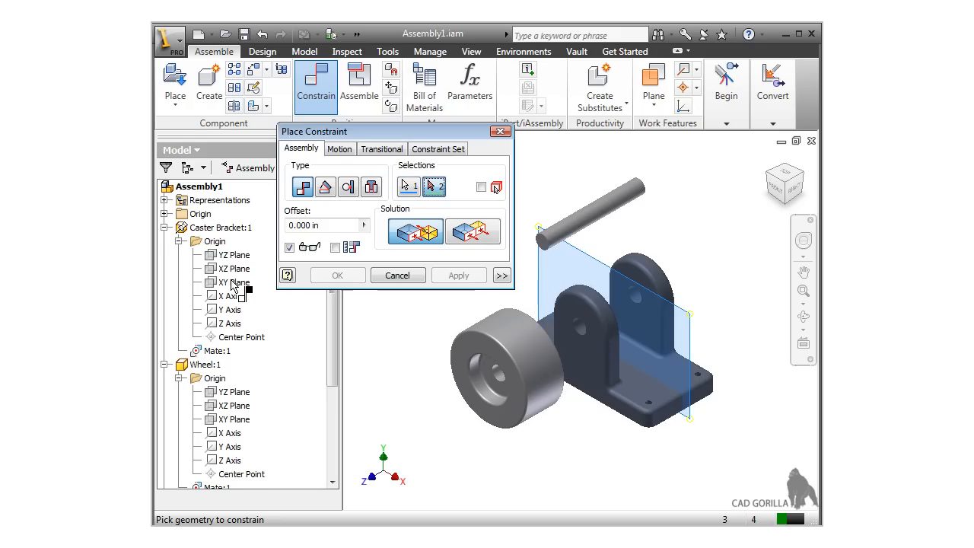
mouse_move(241, 326)
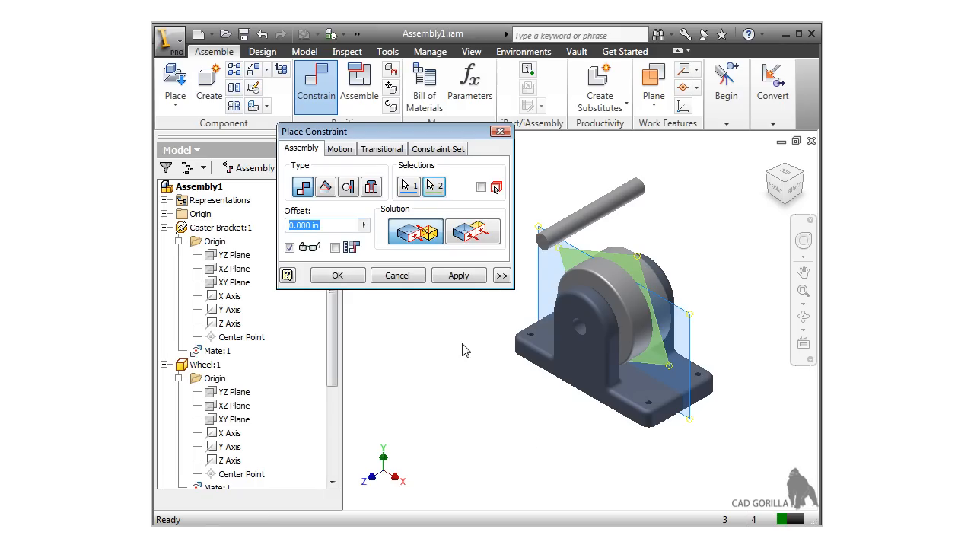
mouse_move(577, 292)
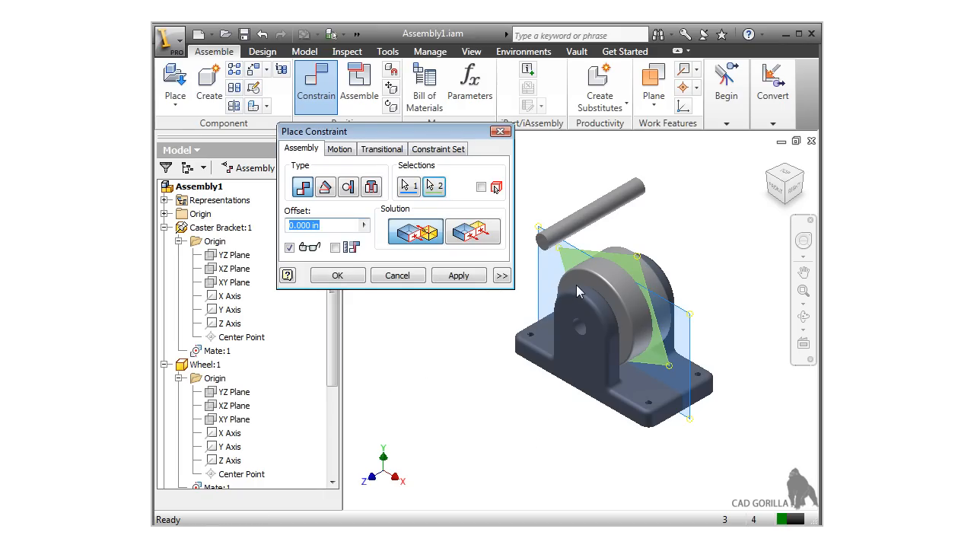
mouse_move(551, 268)
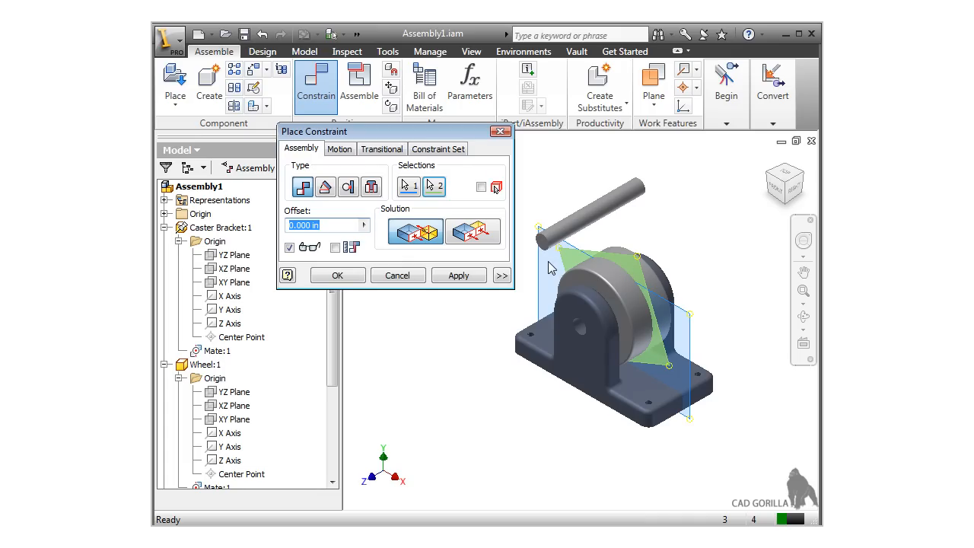
mouse_move(408, 187)
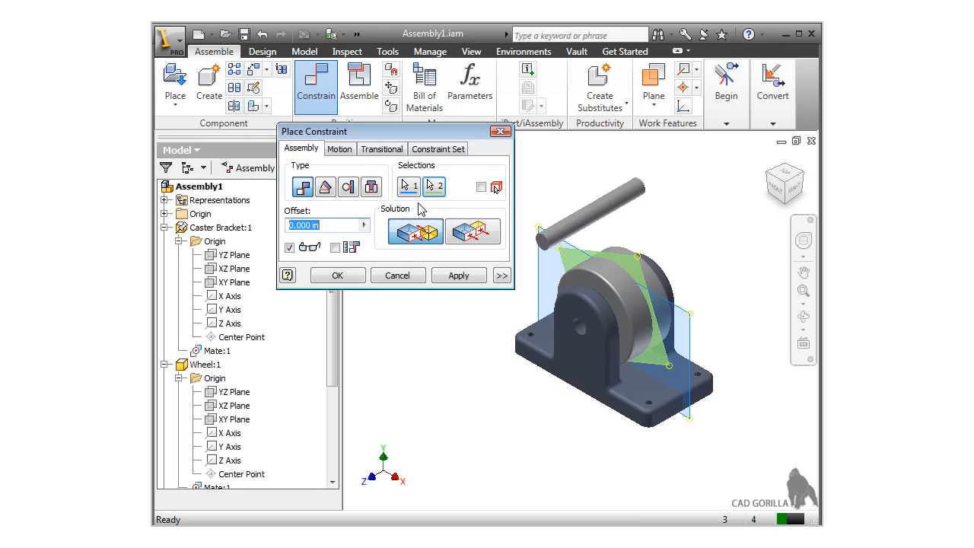
mouse_move(794, 199)
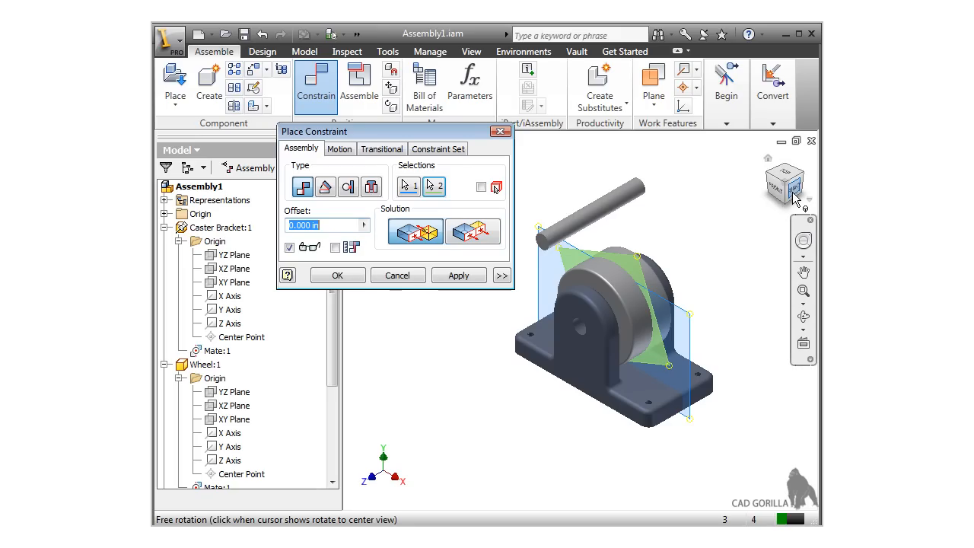
click(791, 185)
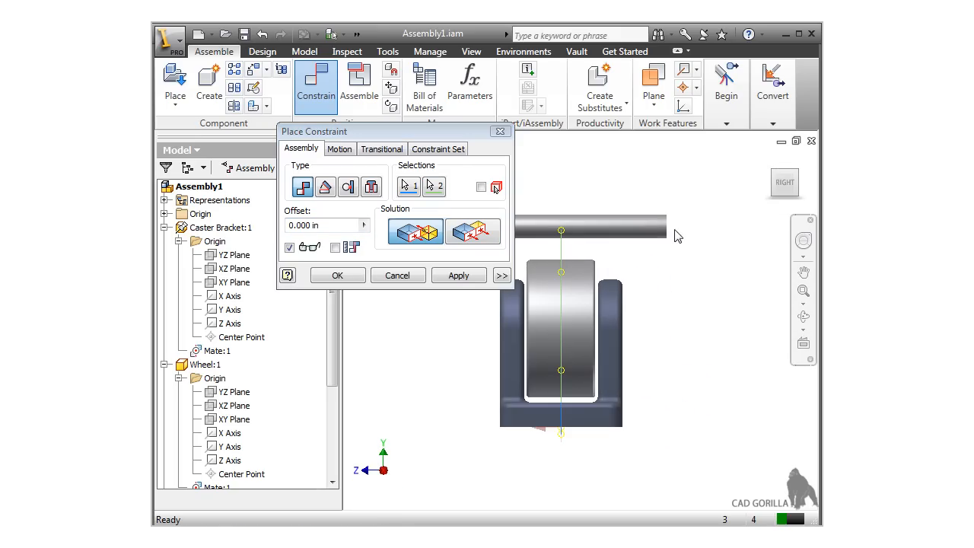
mouse_move(563, 295)
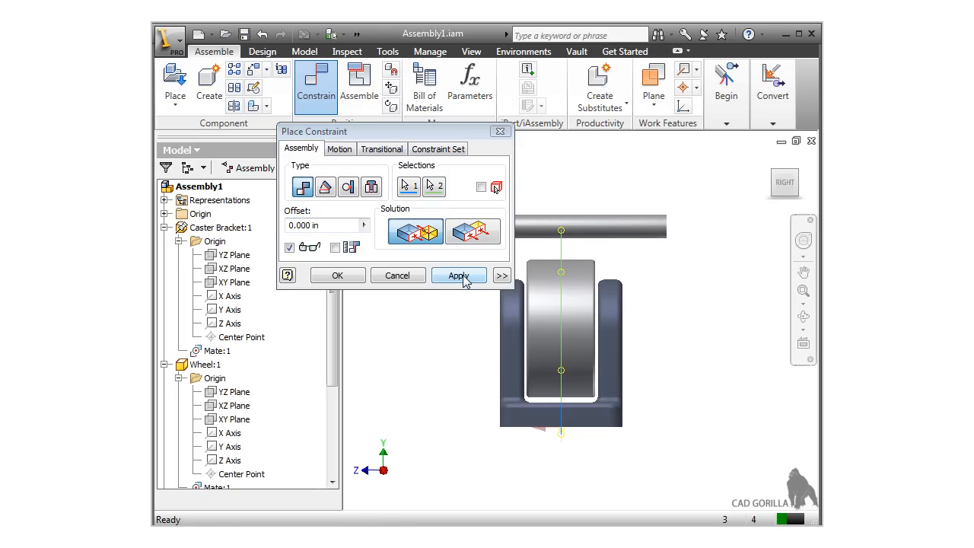
click(459, 274)
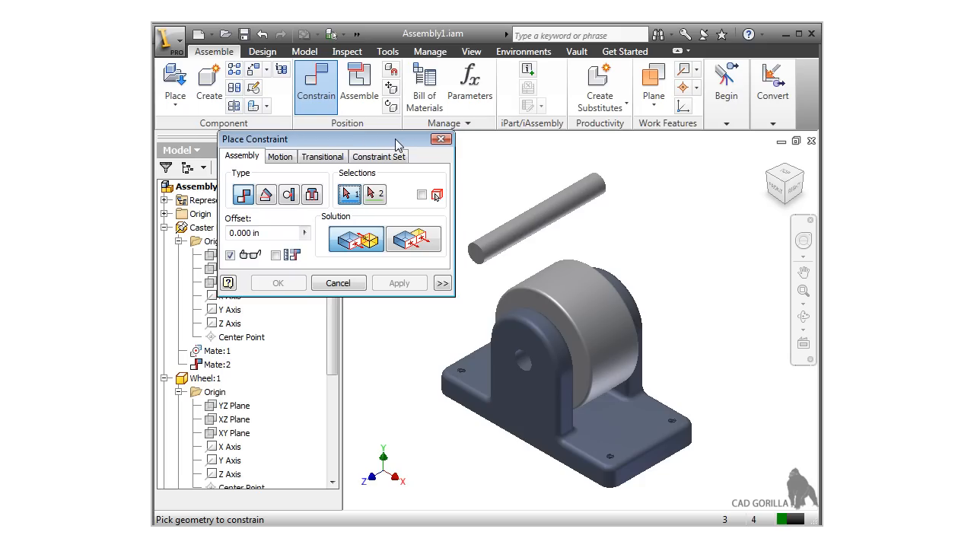
mouse_move(487, 205)
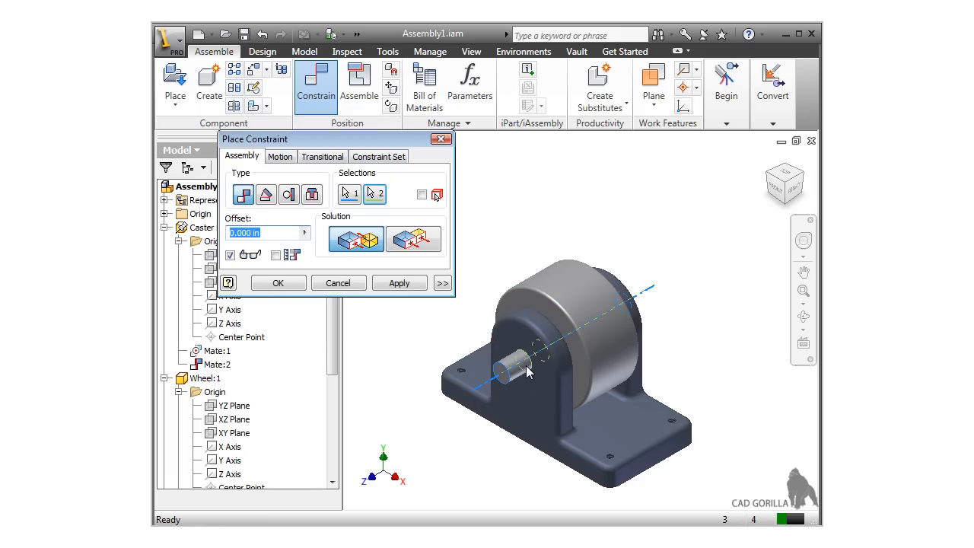
Apply the pin-to-bracket-hole axis mate and finish placing constraints
click(399, 281)
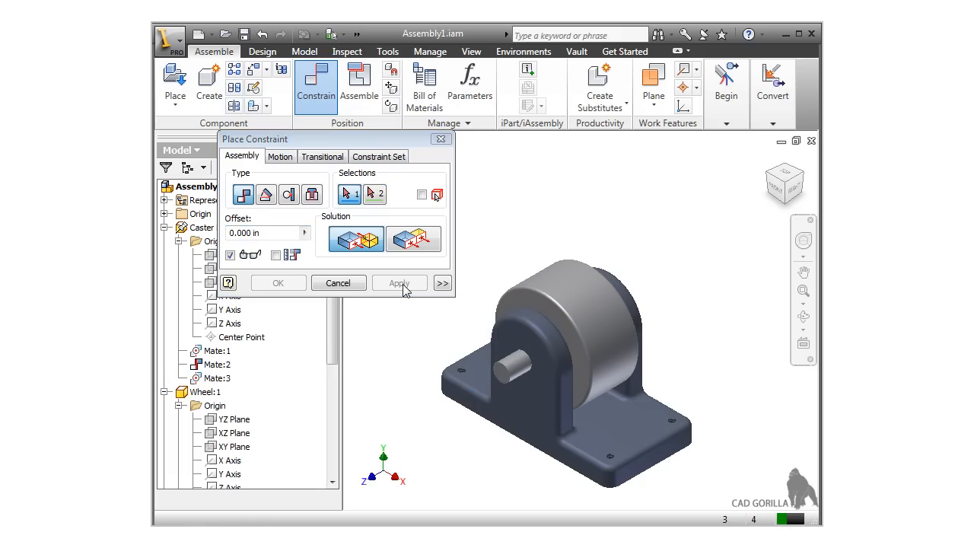
click(338, 281)
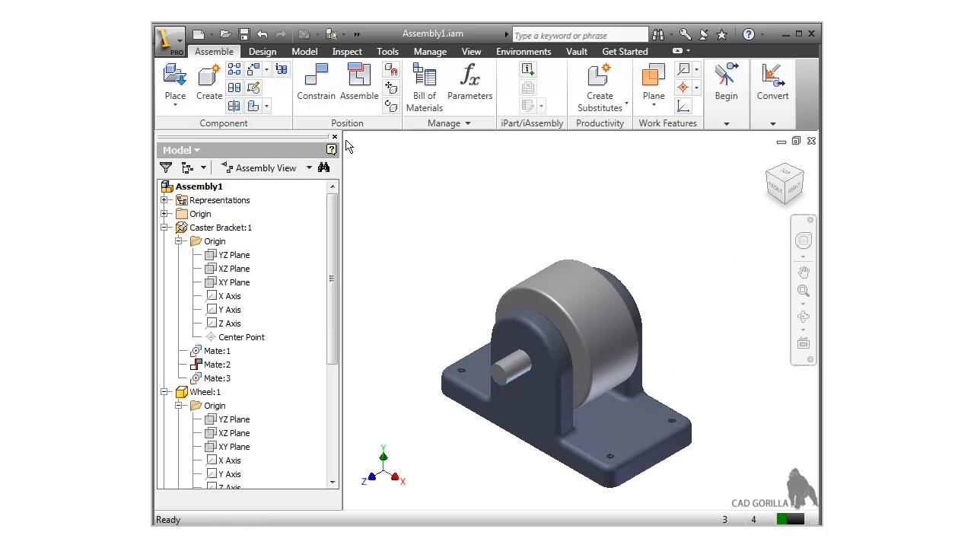
Constrain the pin end face flush to the bracket side face with a -.25 offset and finish
click(315, 84)
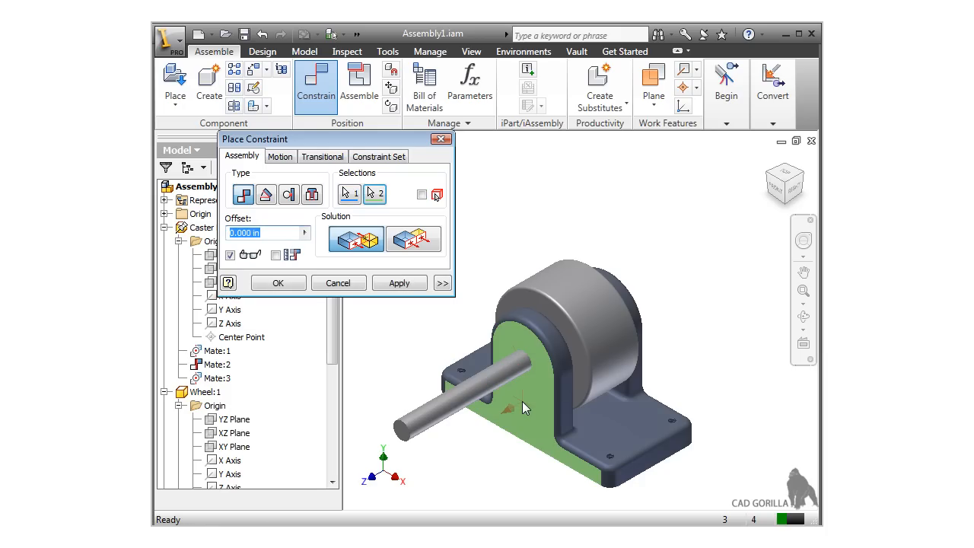
mouse_move(519, 383)
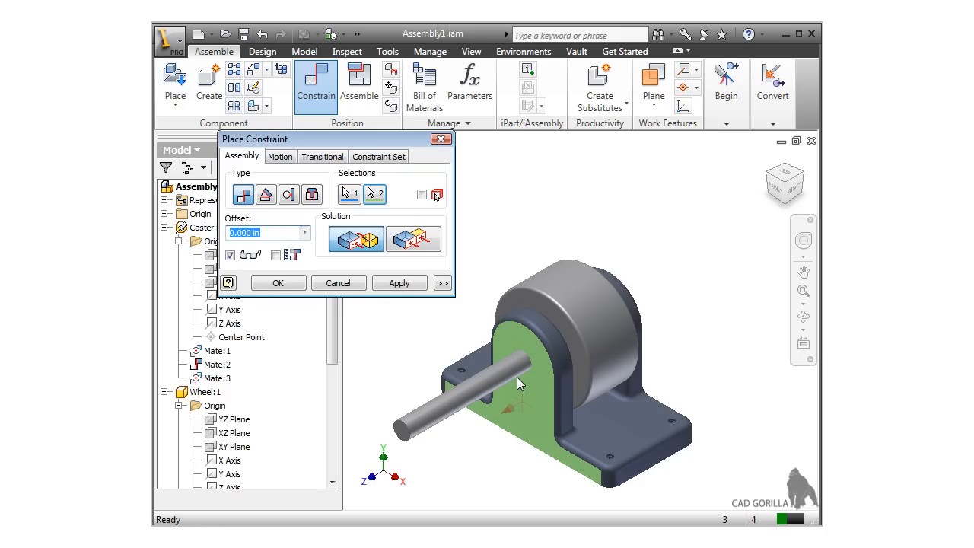
mouse_move(392, 297)
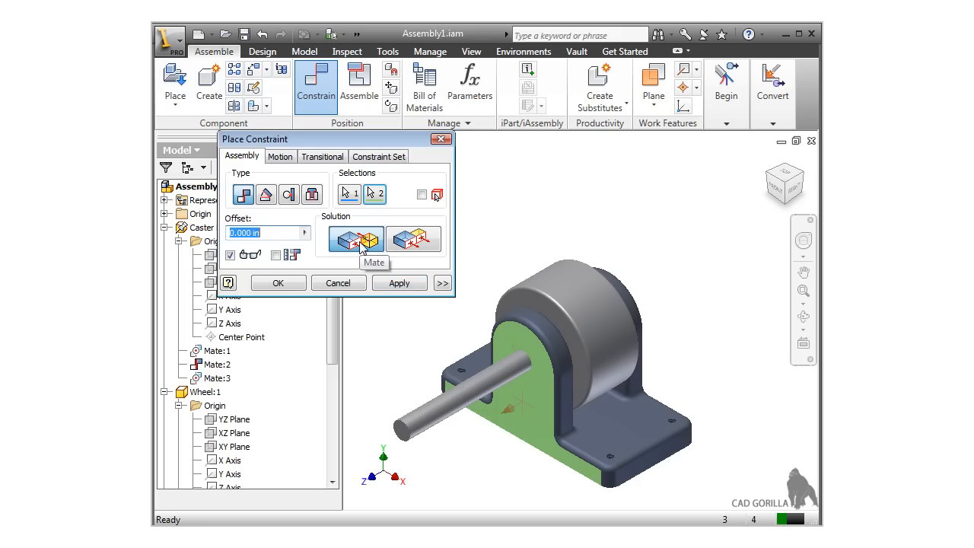
mouse_move(414, 240)
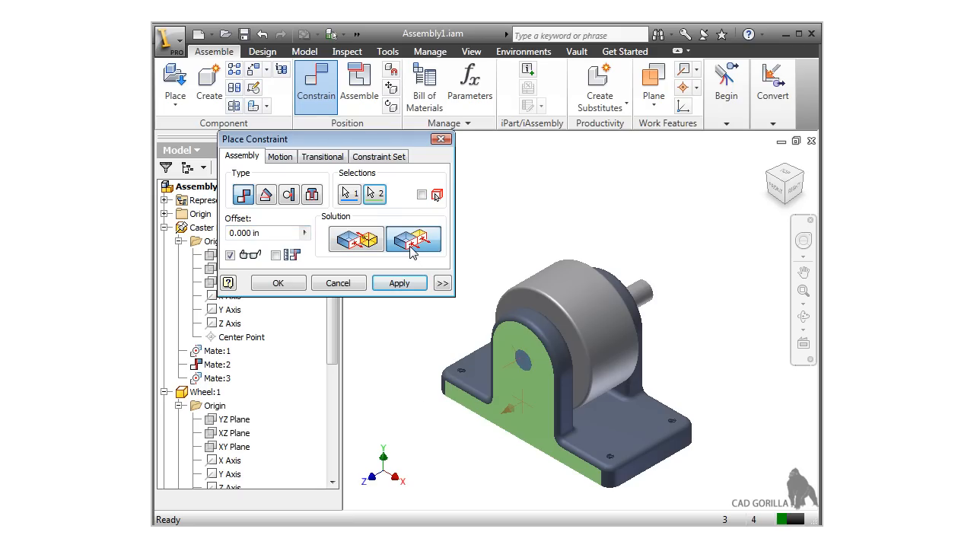
click(355, 239)
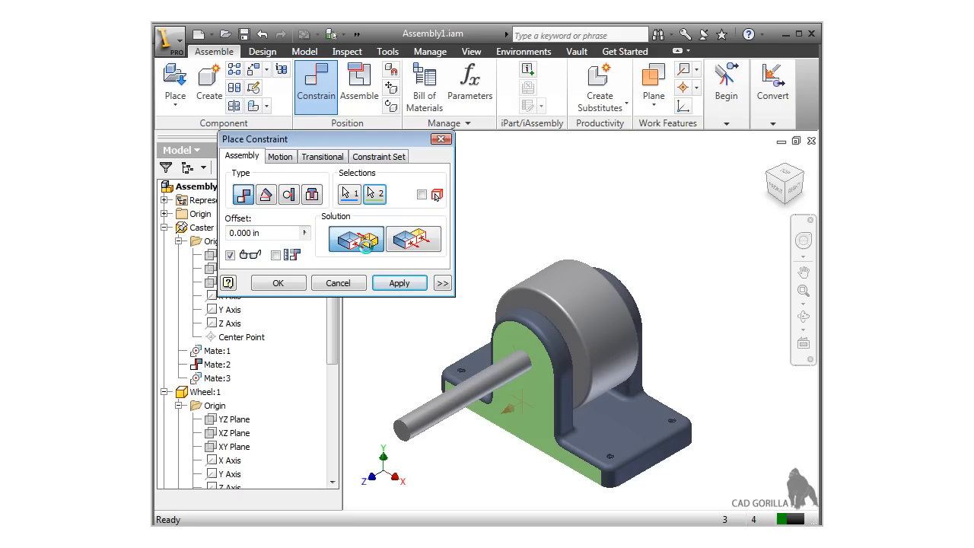
mouse_move(414, 240)
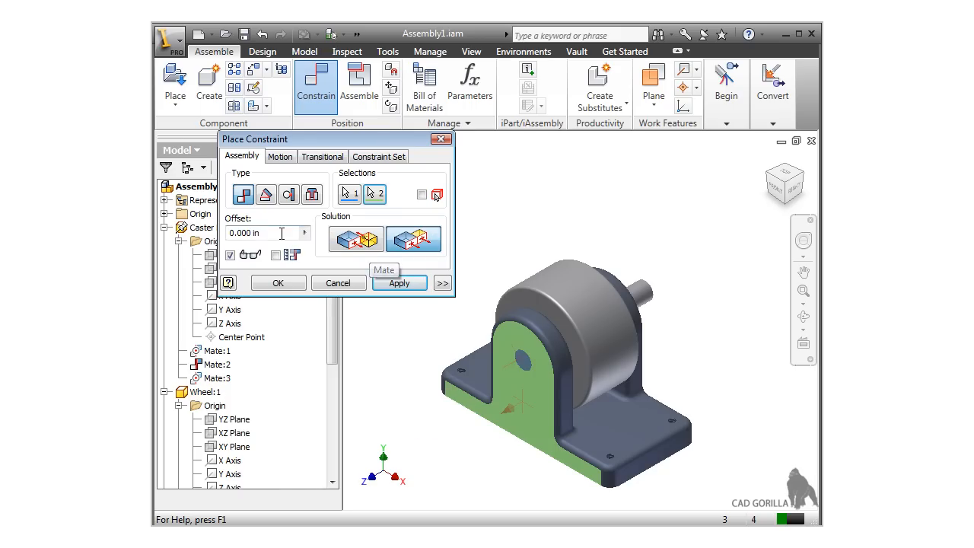
triple_click(266, 232)
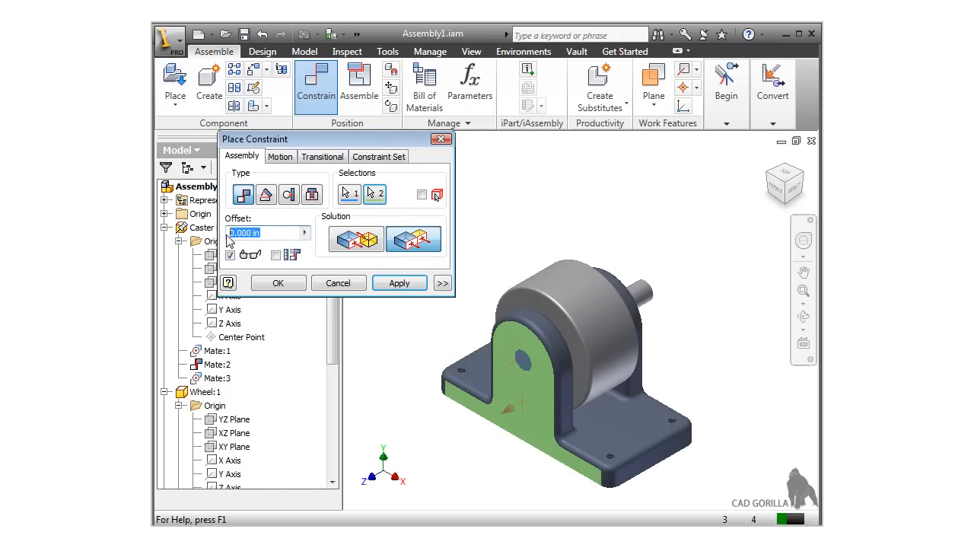
text(.25)
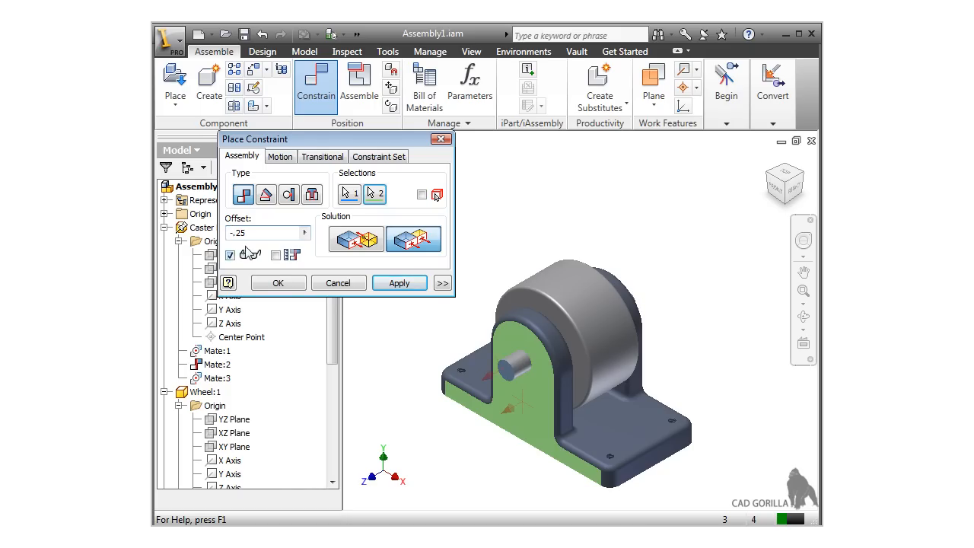
click(399, 282)
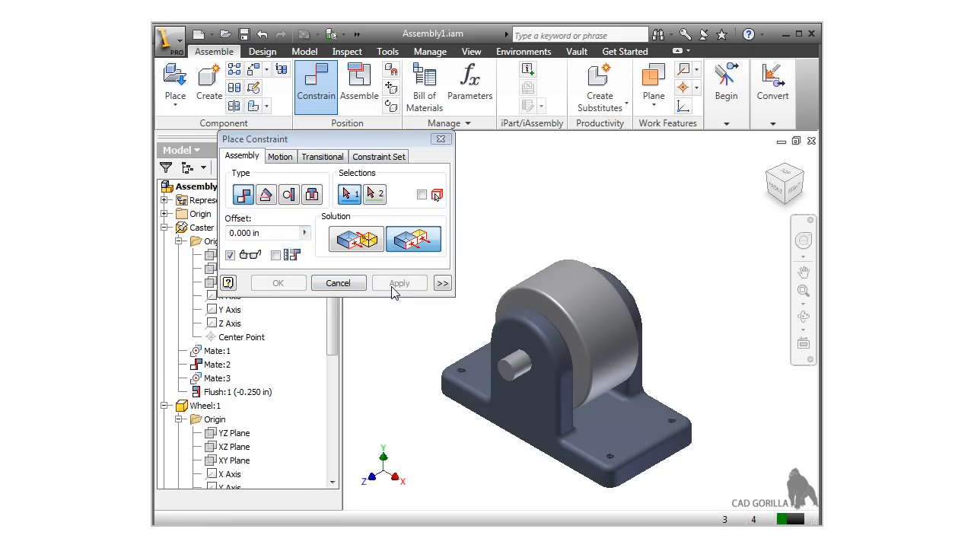
click(338, 281)
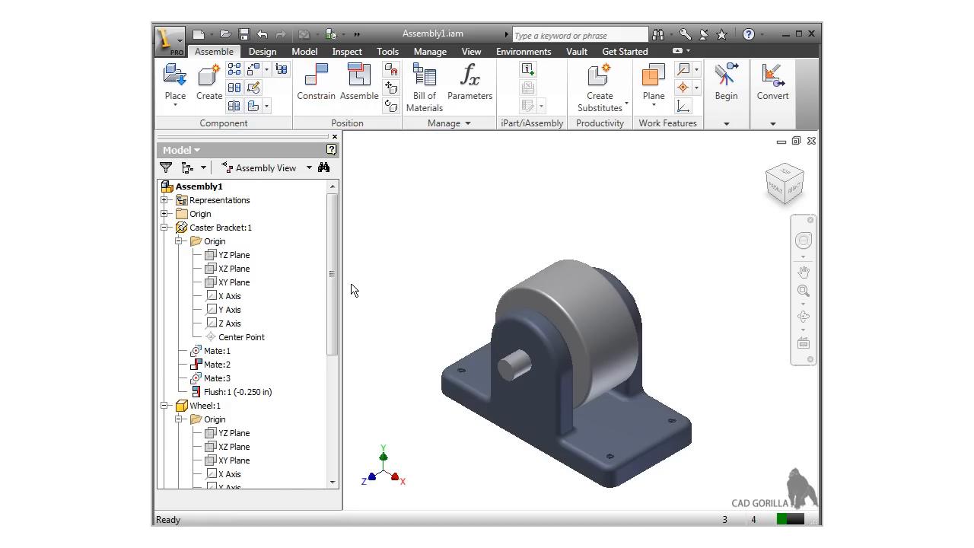
mouse_move(356, 298)
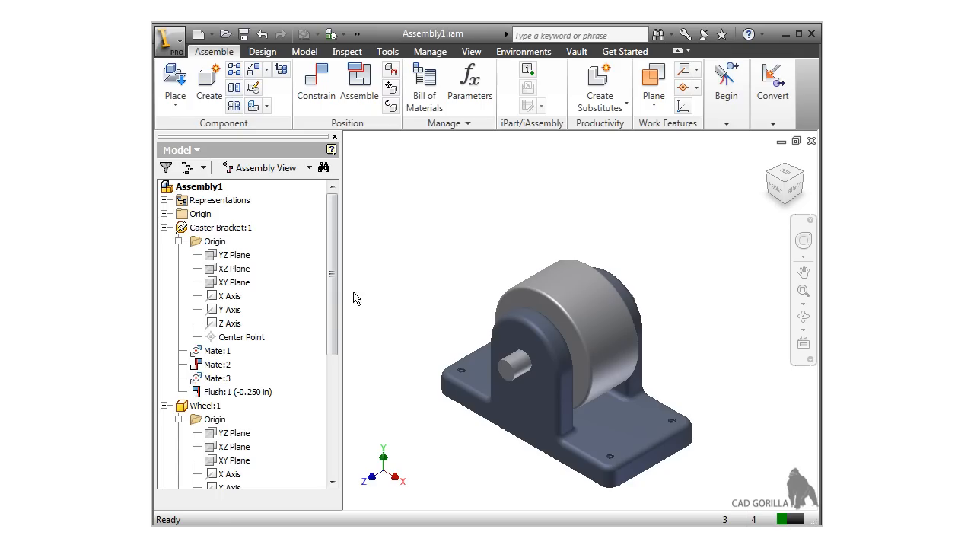
click(216, 350)
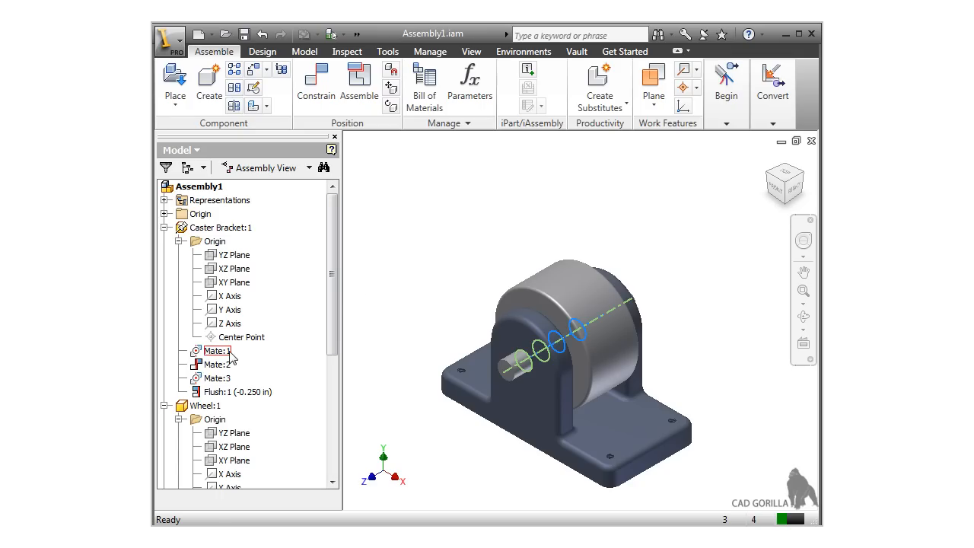
click(216, 365)
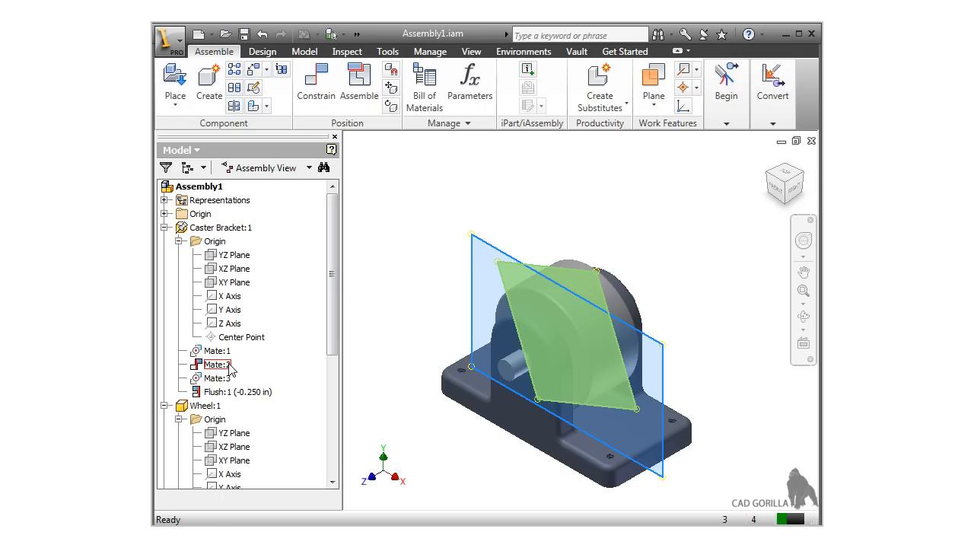
click(225, 391)
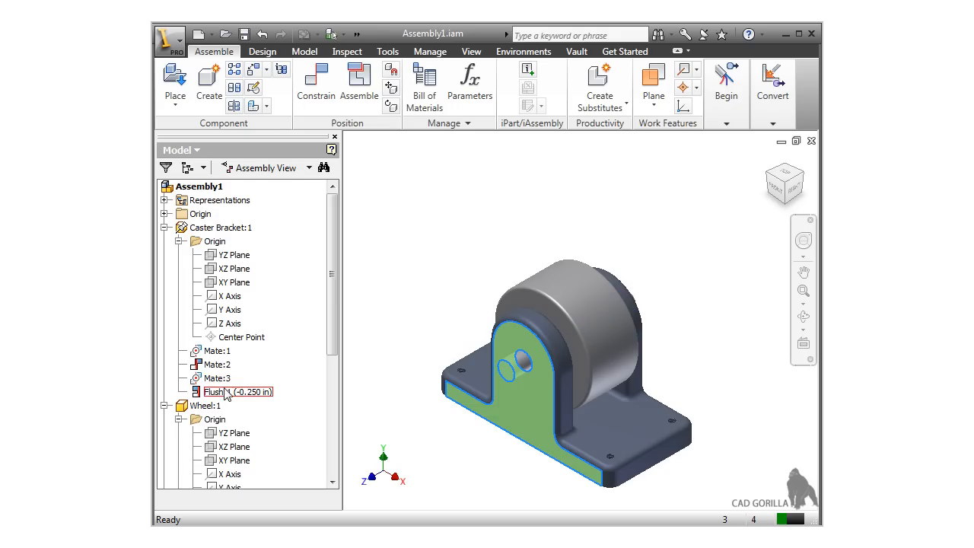
click(219, 363)
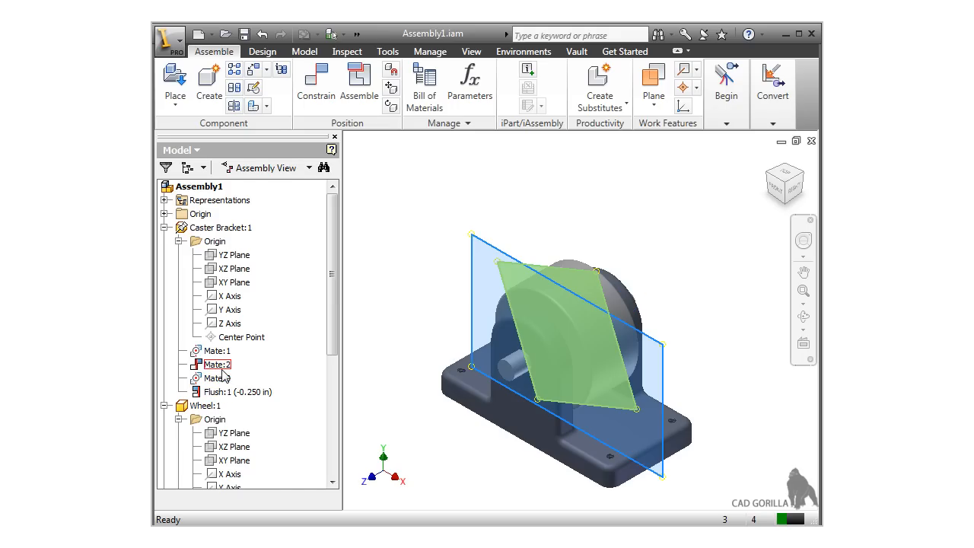
click(222, 227)
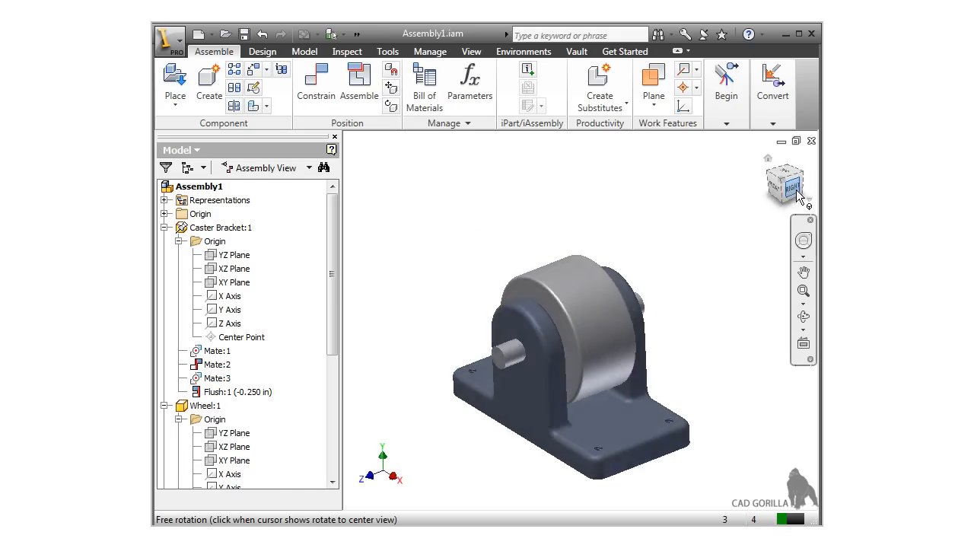
click(784, 181)
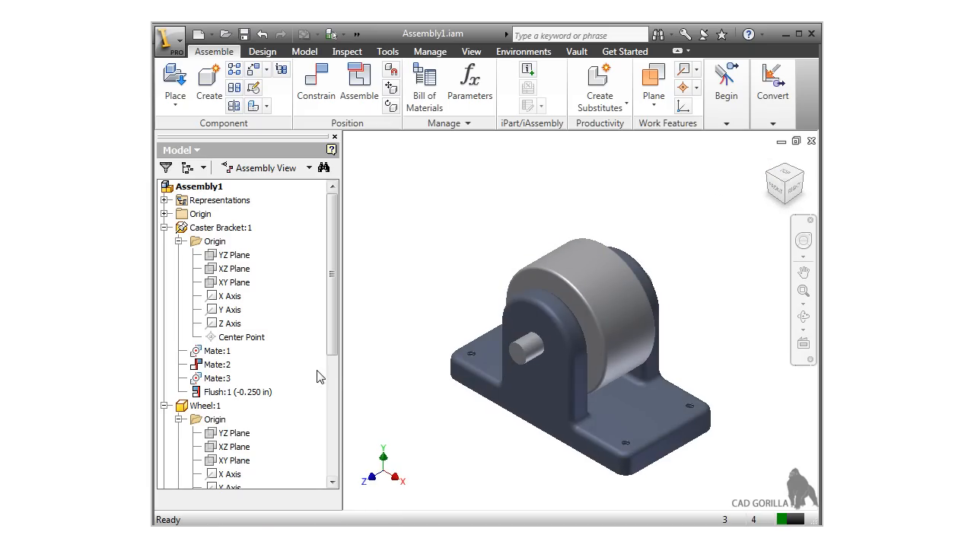
Edit the Mate:1 constraint from the browser to show its 0.000 in offset
right_click(214, 350)
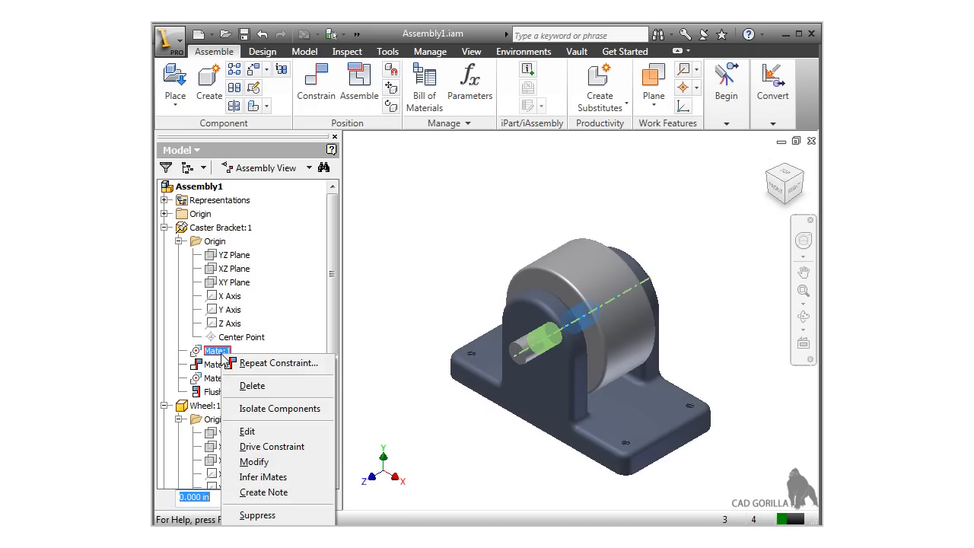
mouse_move(246, 432)
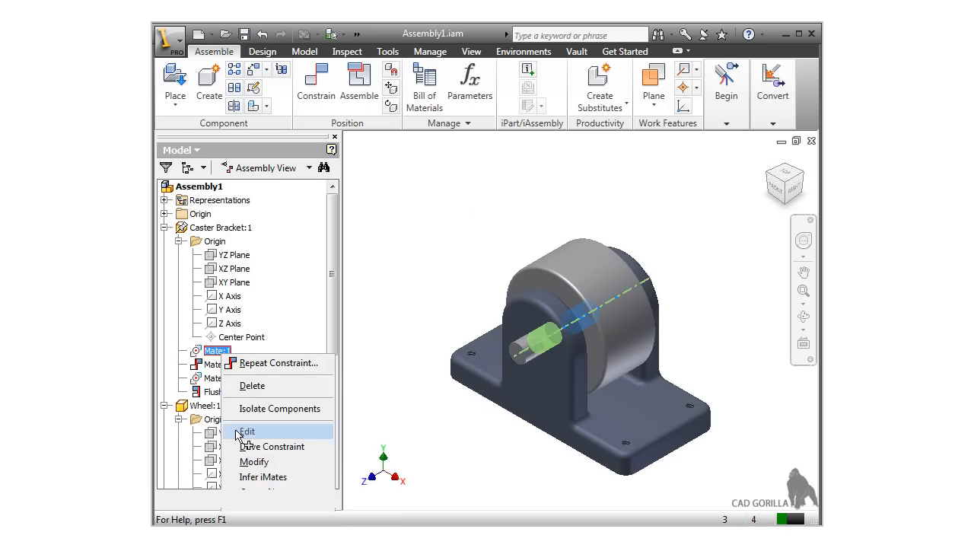
click(246, 433)
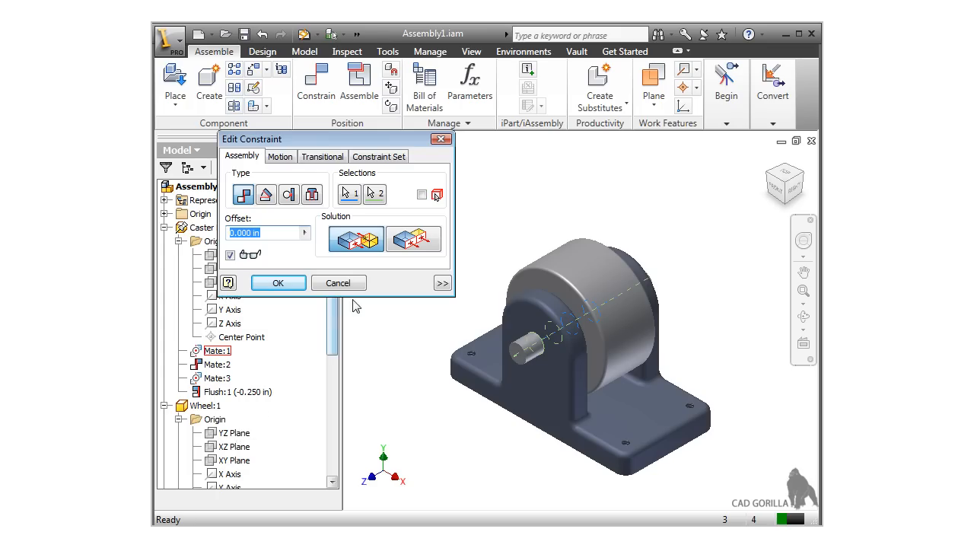